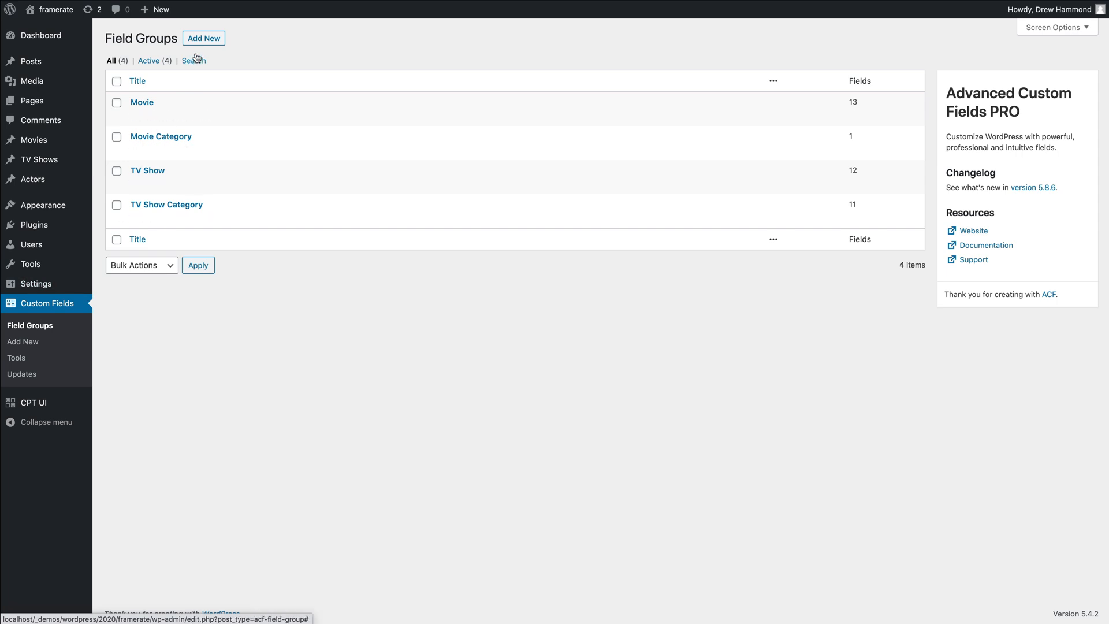
Step: Start a new field group from the ACF Field Groups screen
{"action": "left_click", "coordinate": [203, 37]}
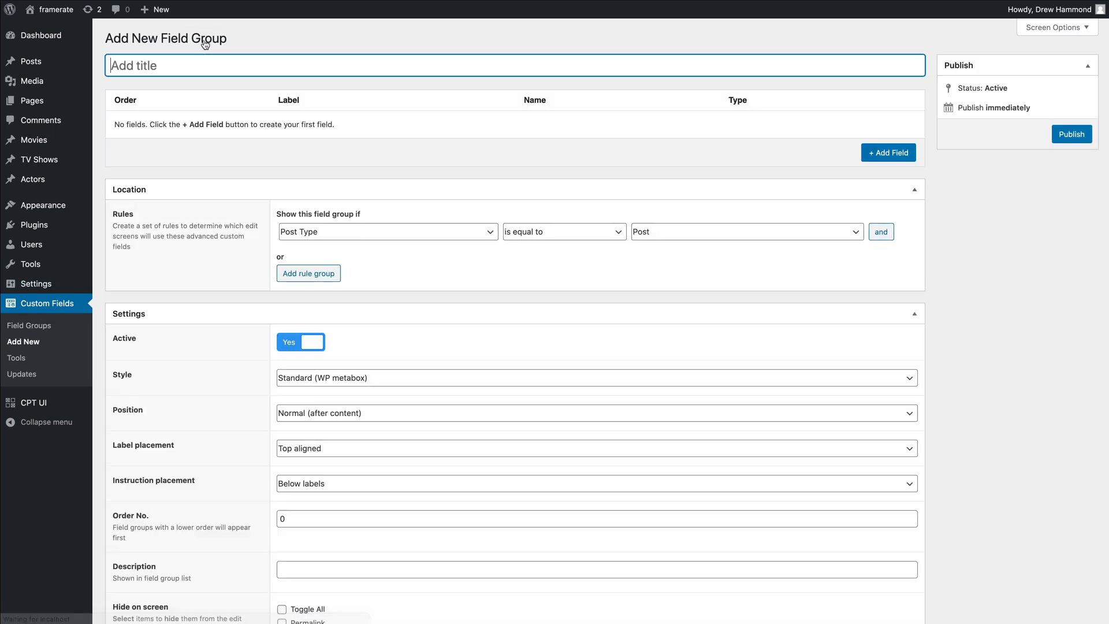
Step: Title the field group 'Post' and keep the location rule Post Type equal to Post
{"action": "type", "text": "Post"}
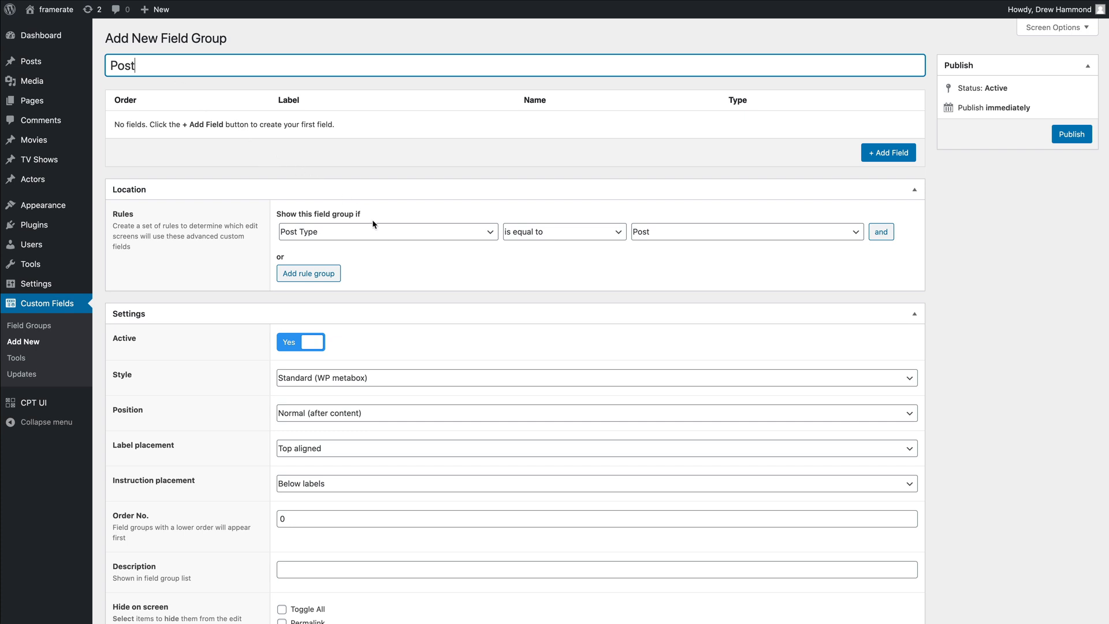
{"action": "mouse_move", "coordinate": [386, 235]}
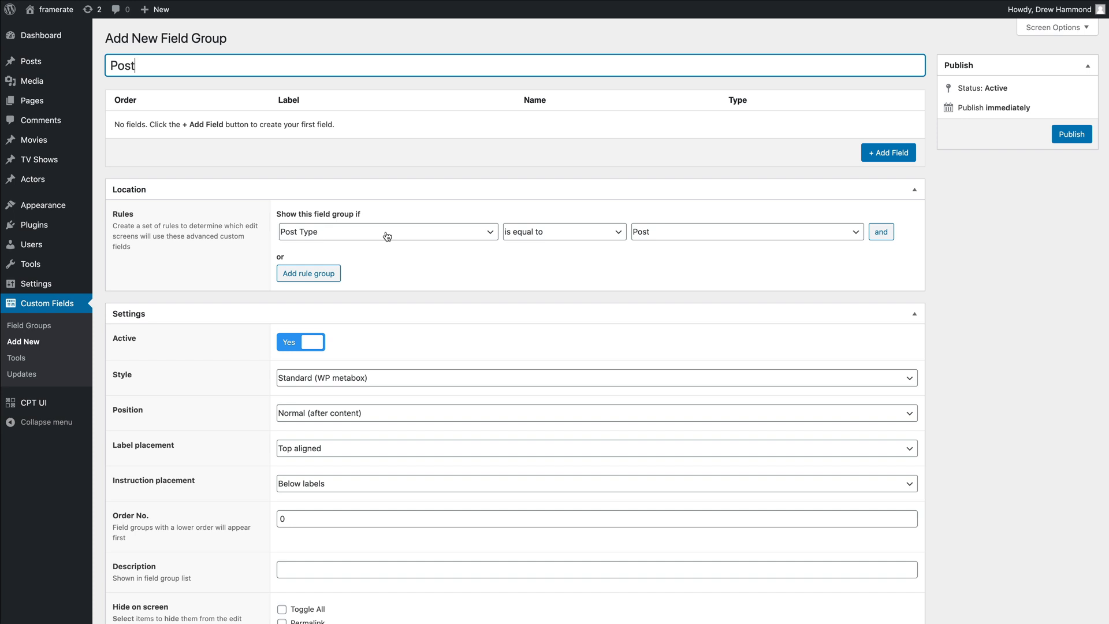
{"action": "left_click", "coordinate": [387, 231]}
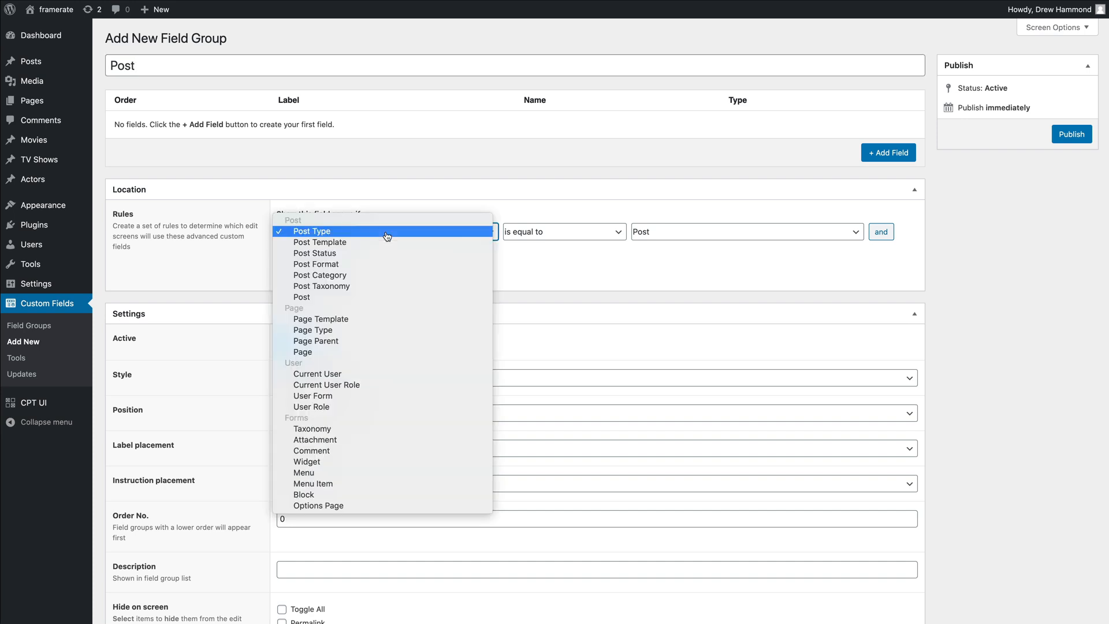
{"action": "mouse_move", "coordinate": [393, 396]}
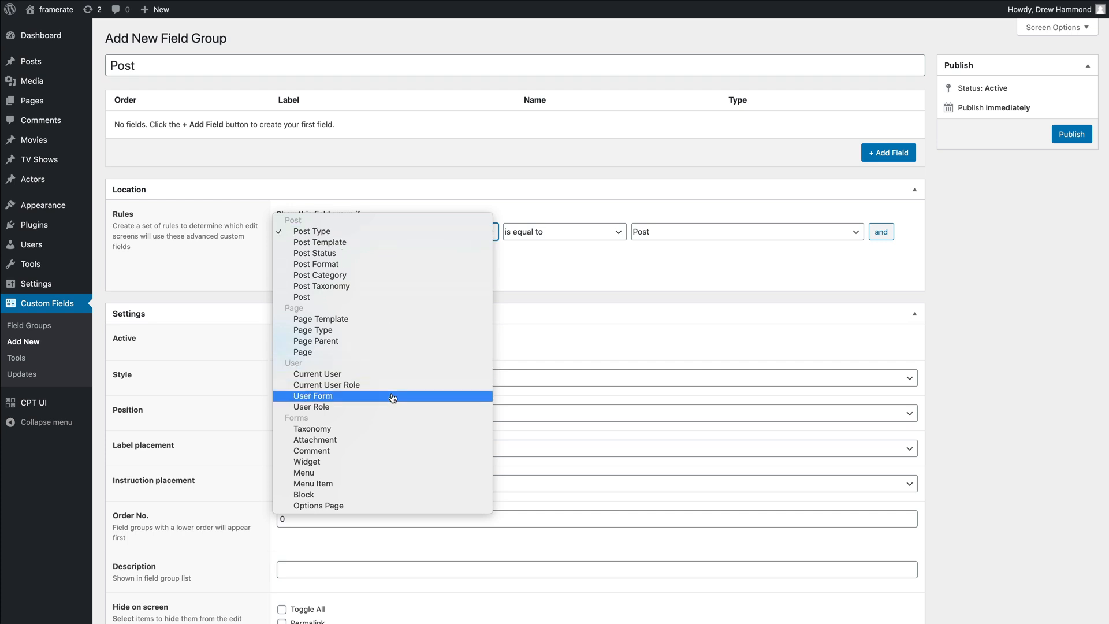
{"action": "mouse_move", "coordinate": [392, 427]}
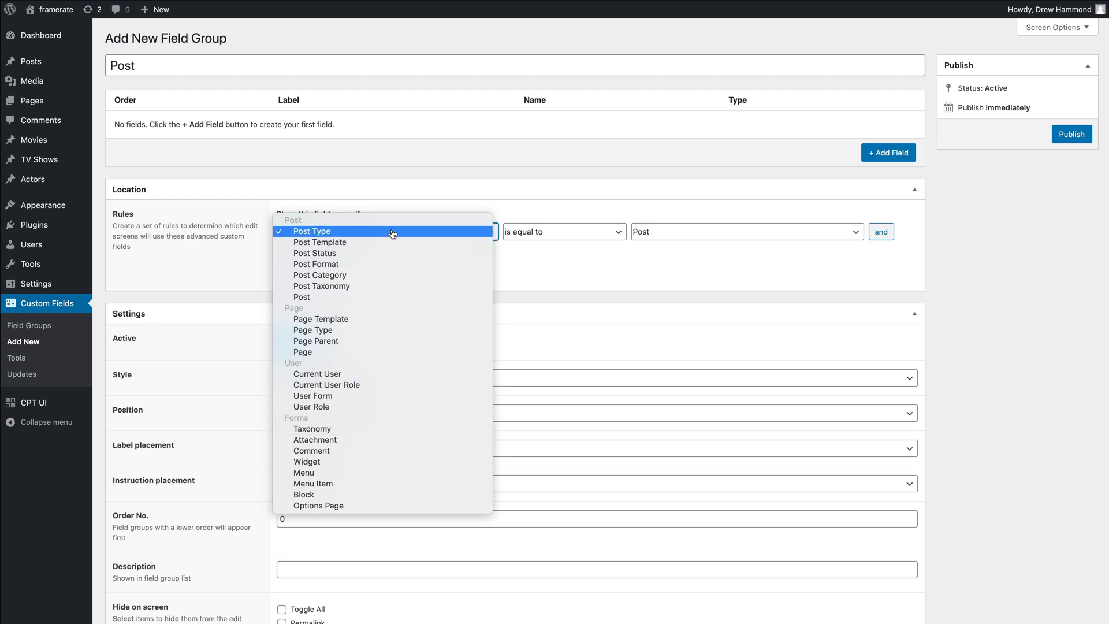
{"action": "left_click", "coordinate": [311, 231]}
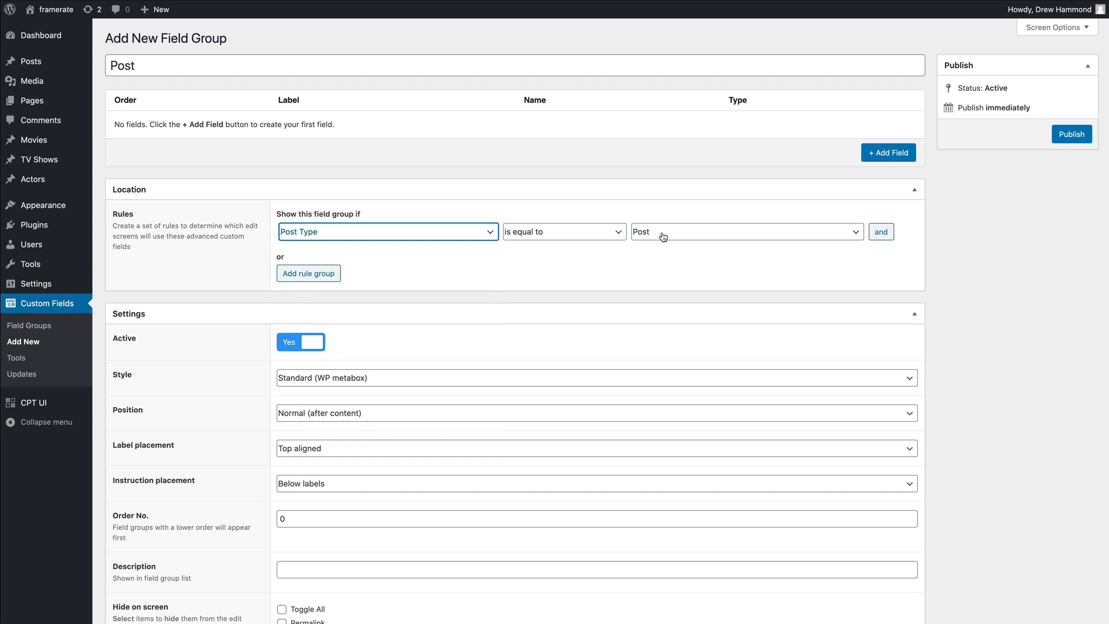
{"action": "mouse_move", "coordinate": [856, 163]}
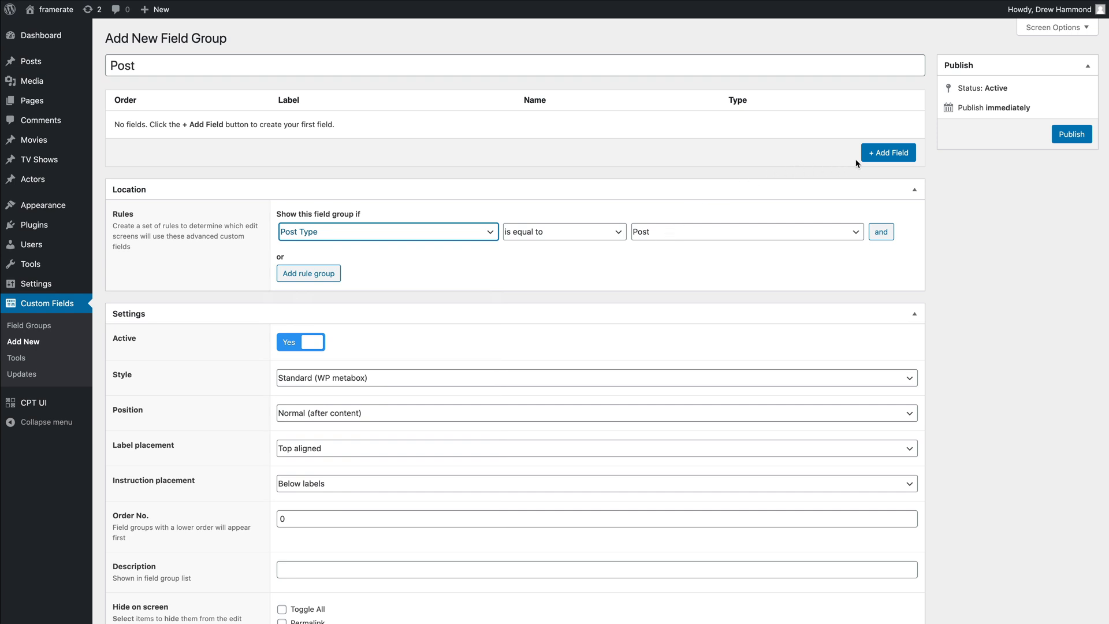
Step: Add a first field labelled 'Text' and publish the Post field group
{"action": "left_click", "coordinate": [888, 153]}
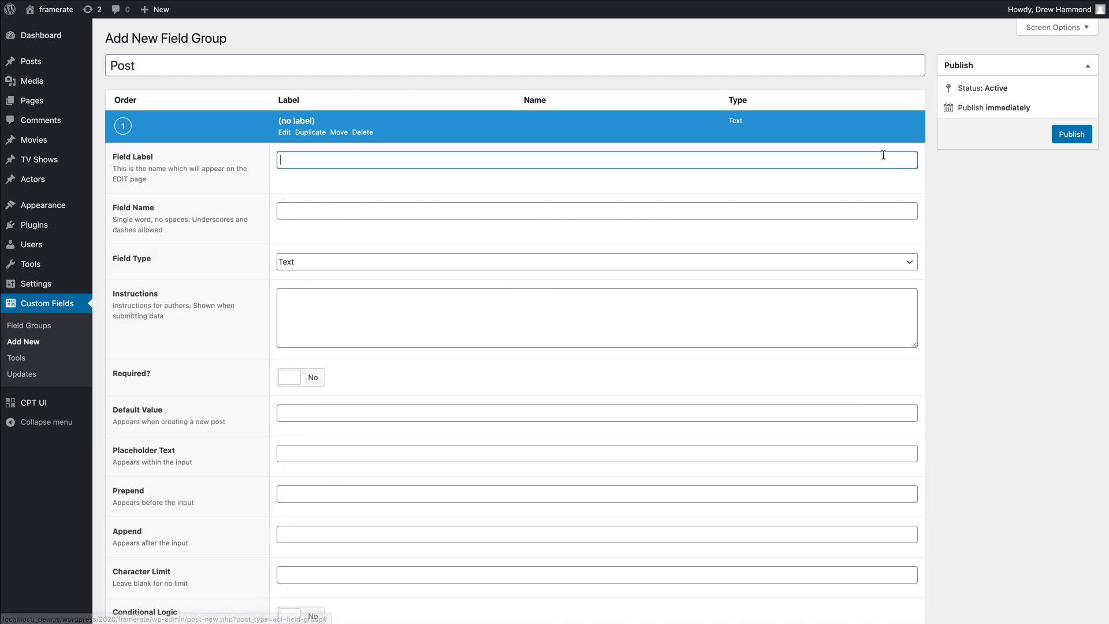
{"action": "type", "text": "Text"}
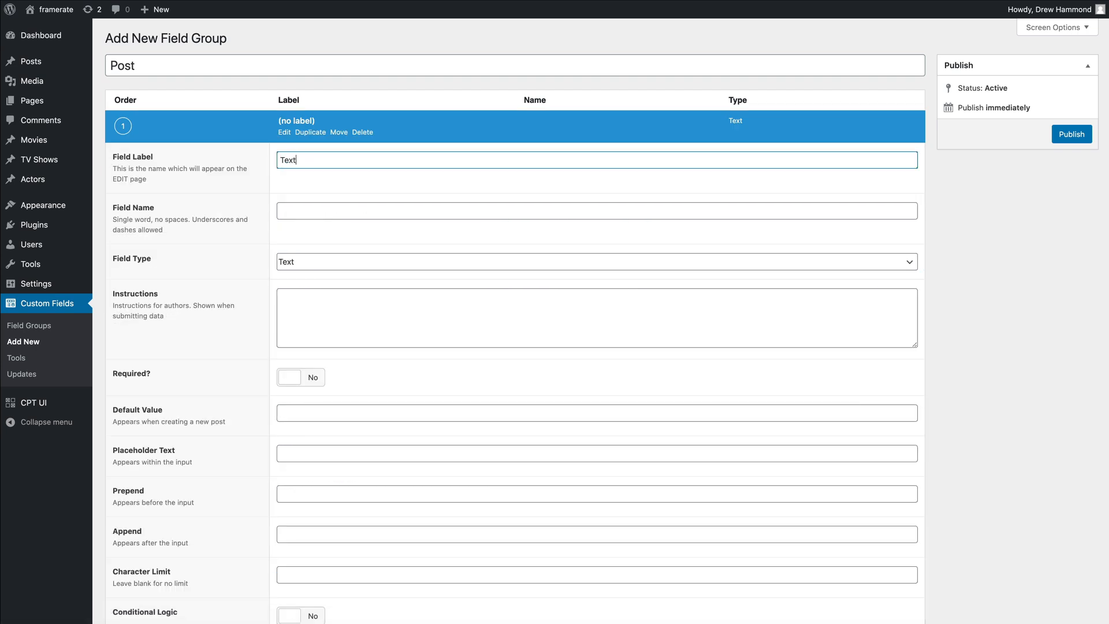
{"action": "mouse_move", "coordinate": [823, 267]}
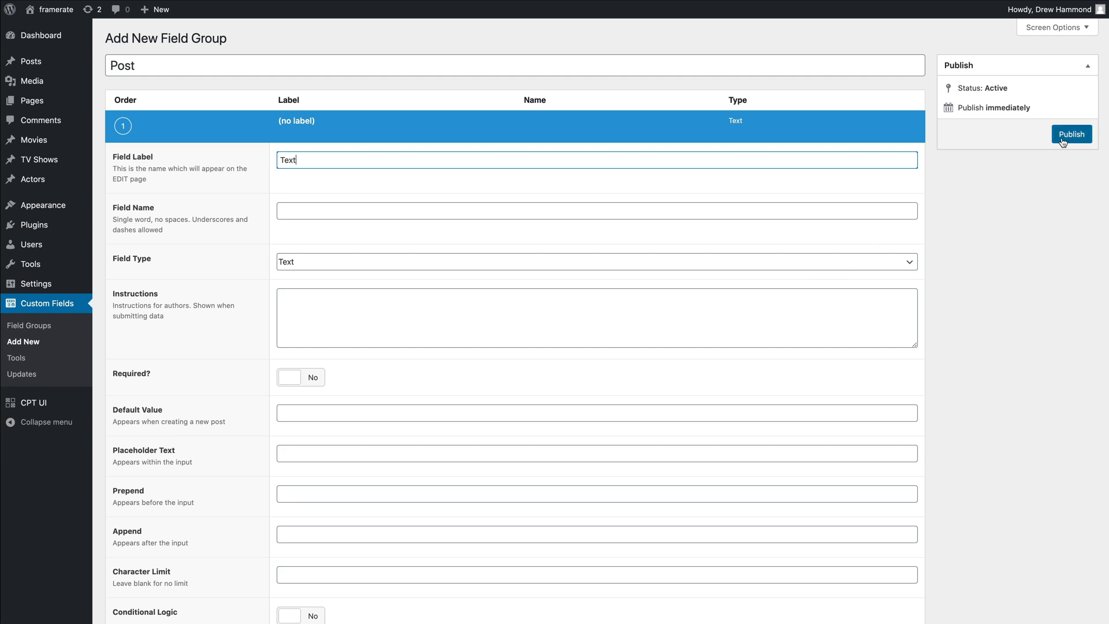
{"action": "left_click", "coordinate": [1071, 134]}
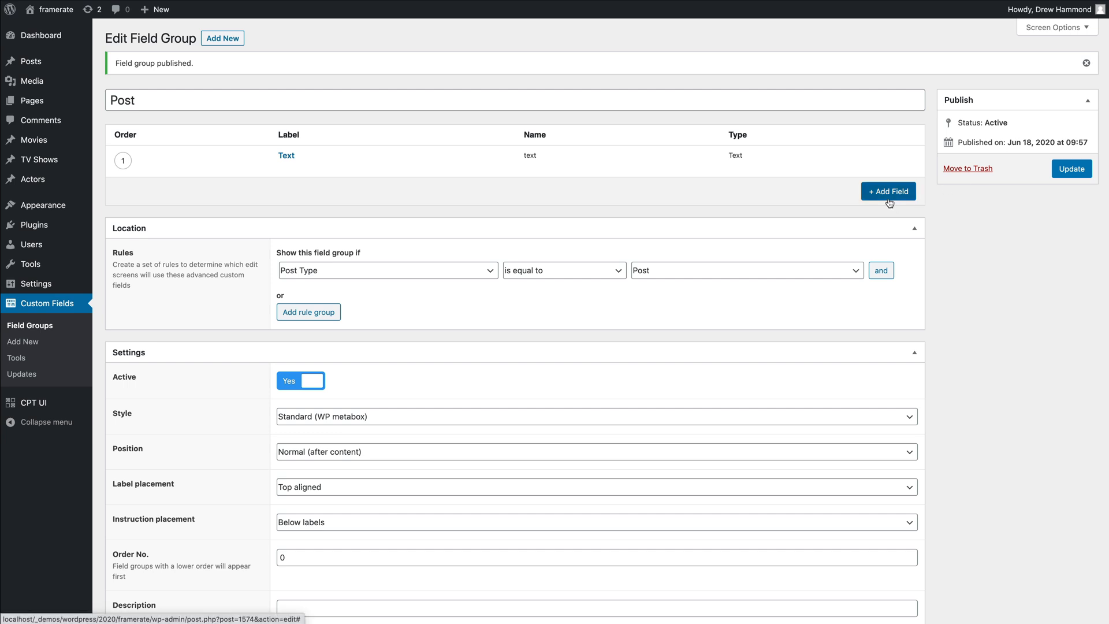
Step: Add a second field of type Relationship and review its settings
{"action": "left_click", "coordinate": [887, 190]}
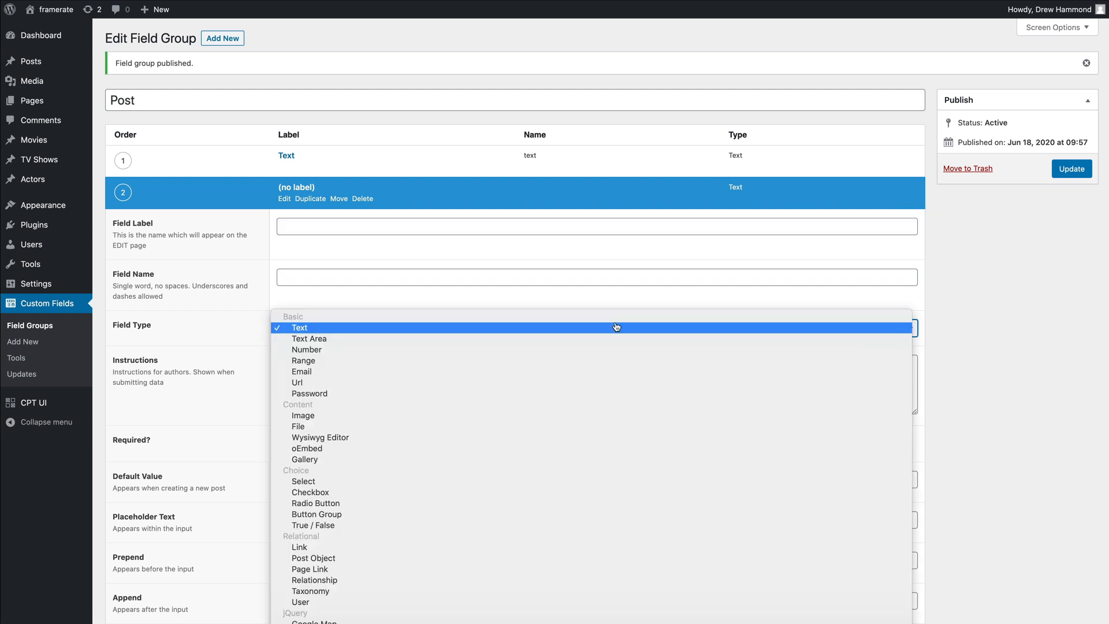
{"action": "mouse_move", "coordinate": [599, 496]}
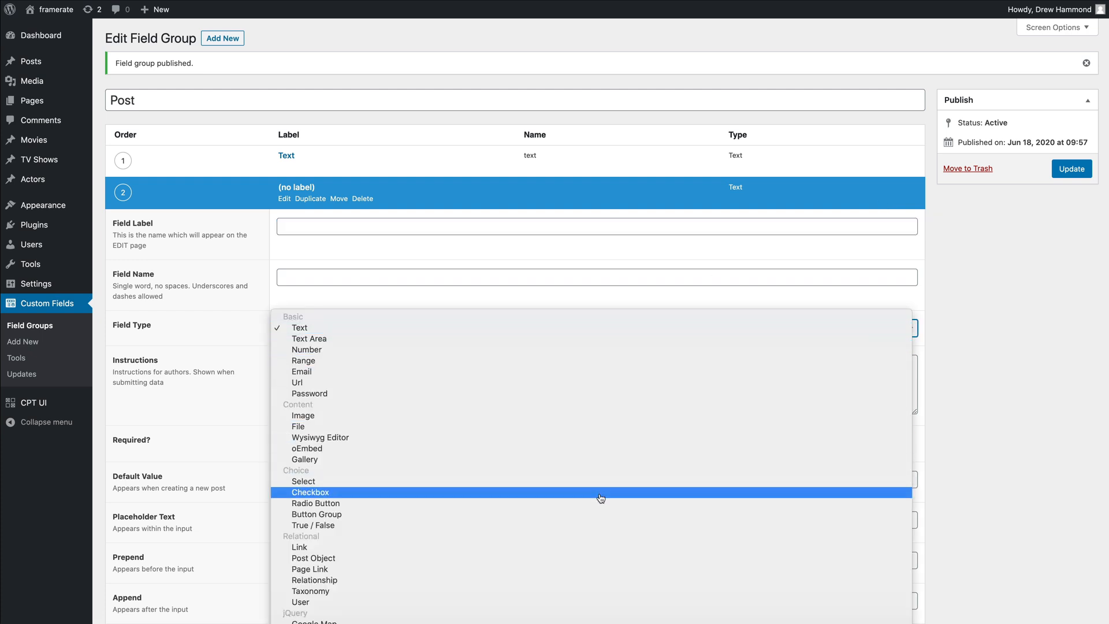
{"action": "mouse_move", "coordinate": [597, 574]}
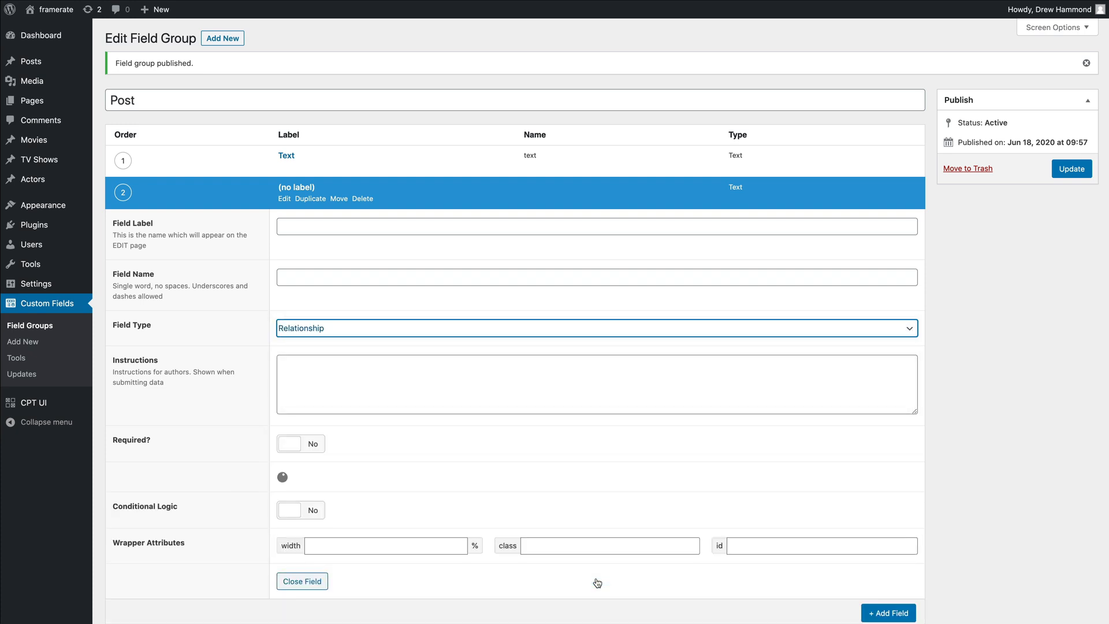
{"action": "scroll", "scroll_direction": "down", "scroll_amount": 3}
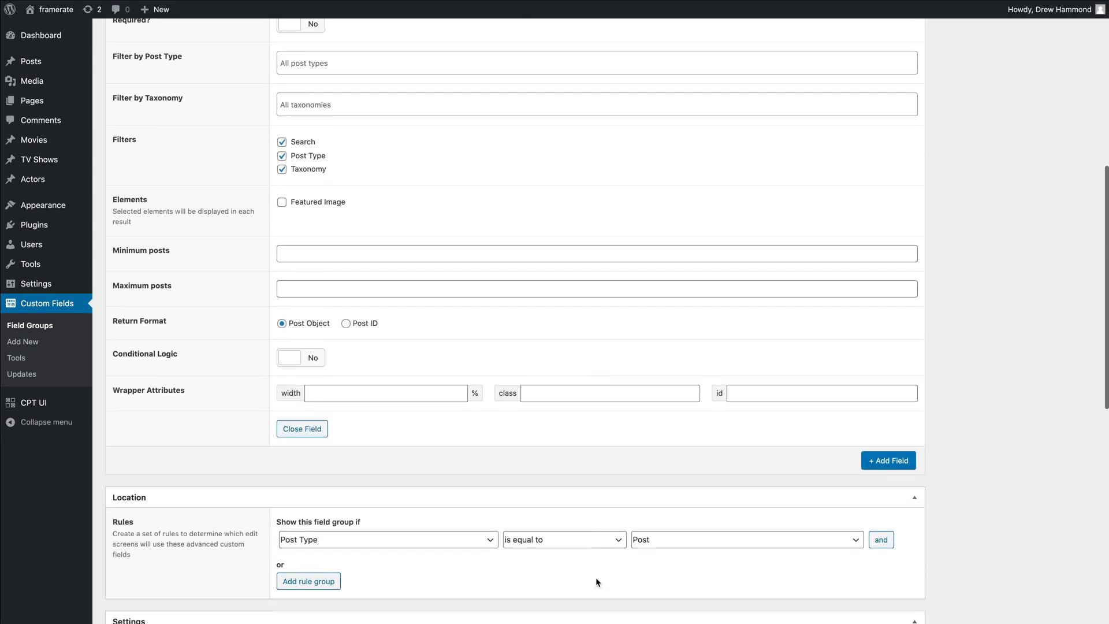
{"action": "scroll", "scroll_direction": "down", "scroll_amount": 3}
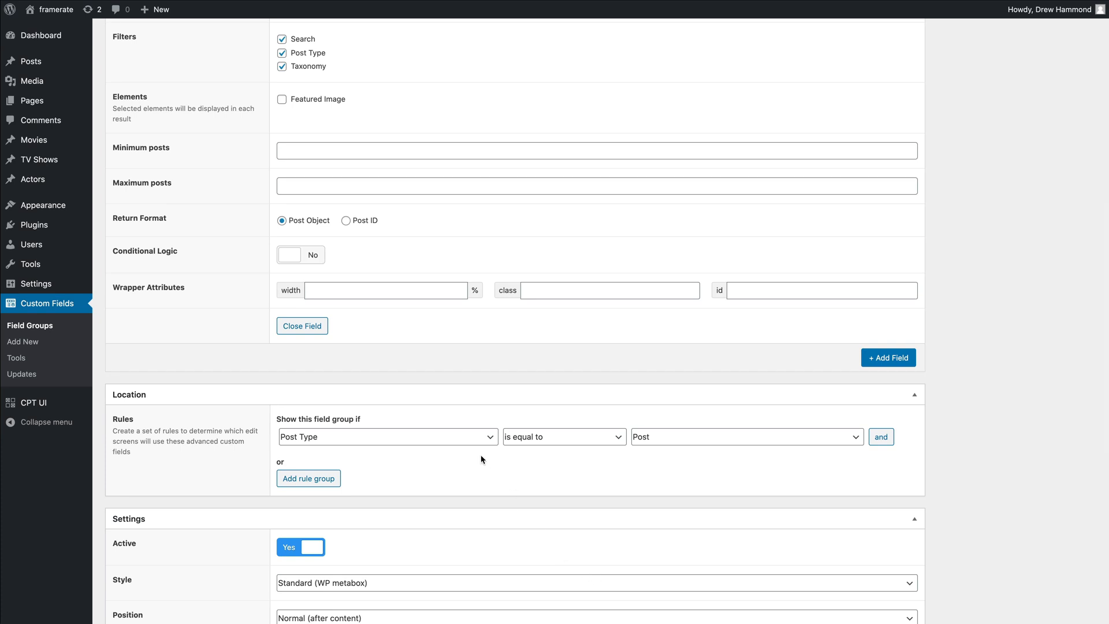
{"action": "mouse_move", "coordinate": [644, 439]}
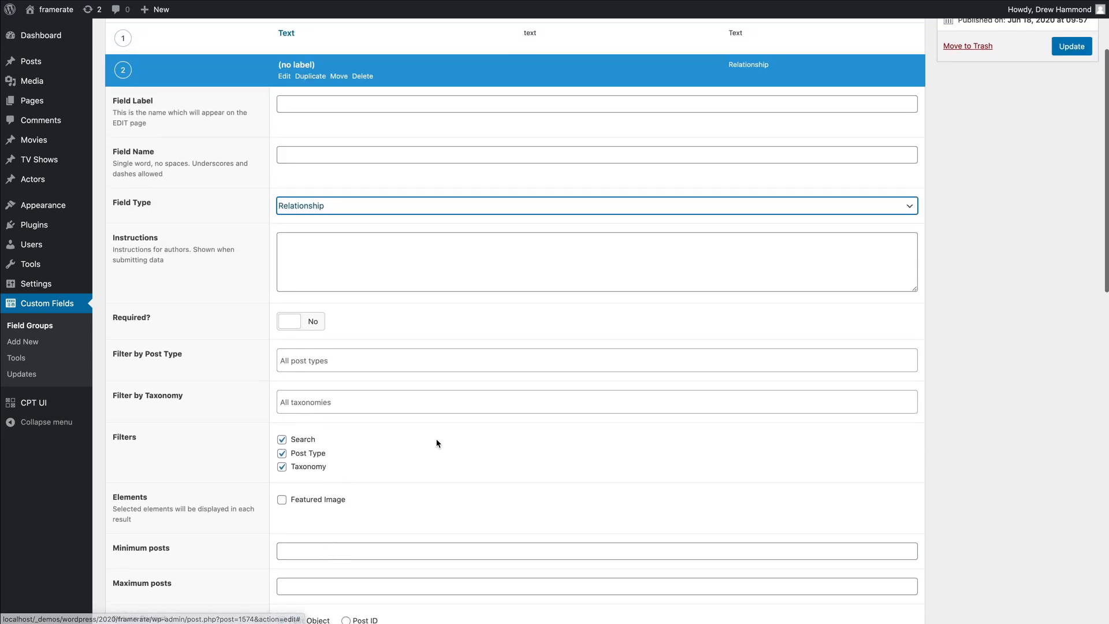
Step: Reopen the second field's type list to switch it toward Post Object
{"action": "left_click", "coordinate": [596, 206]}
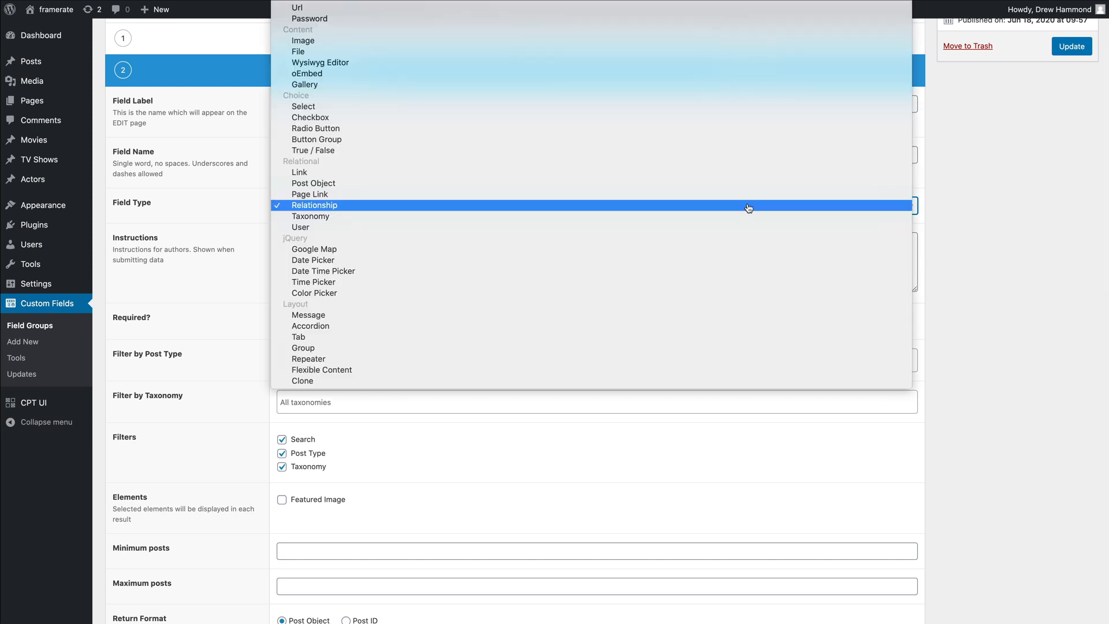
{"action": "mouse_move", "coordinate": [739, 146]}
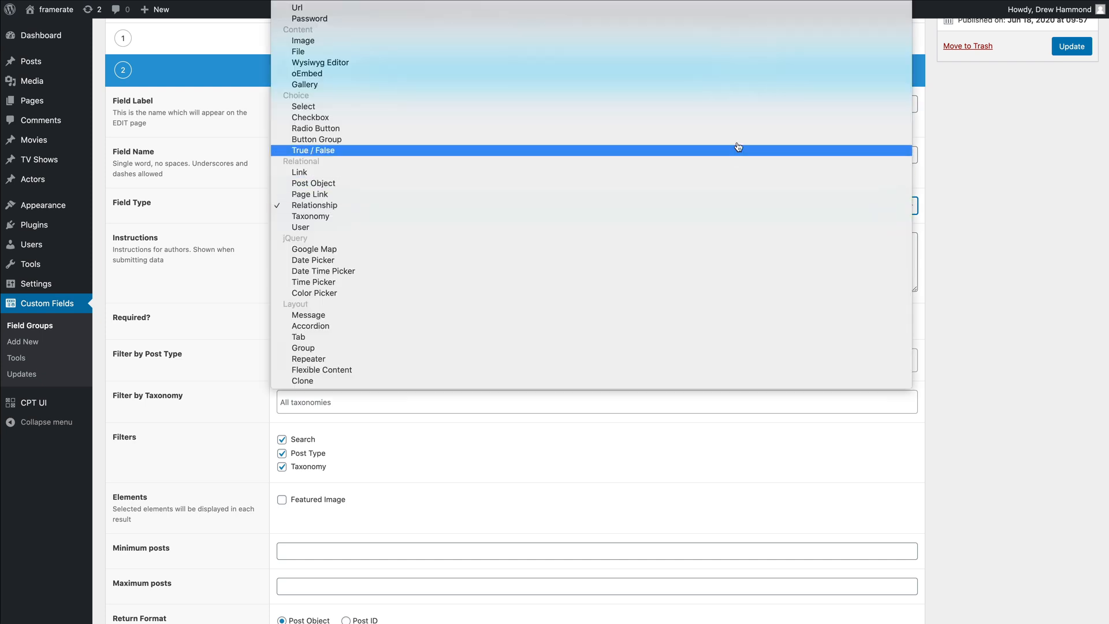
{"action": "mouse_move", "coordinate": [724, 201]}
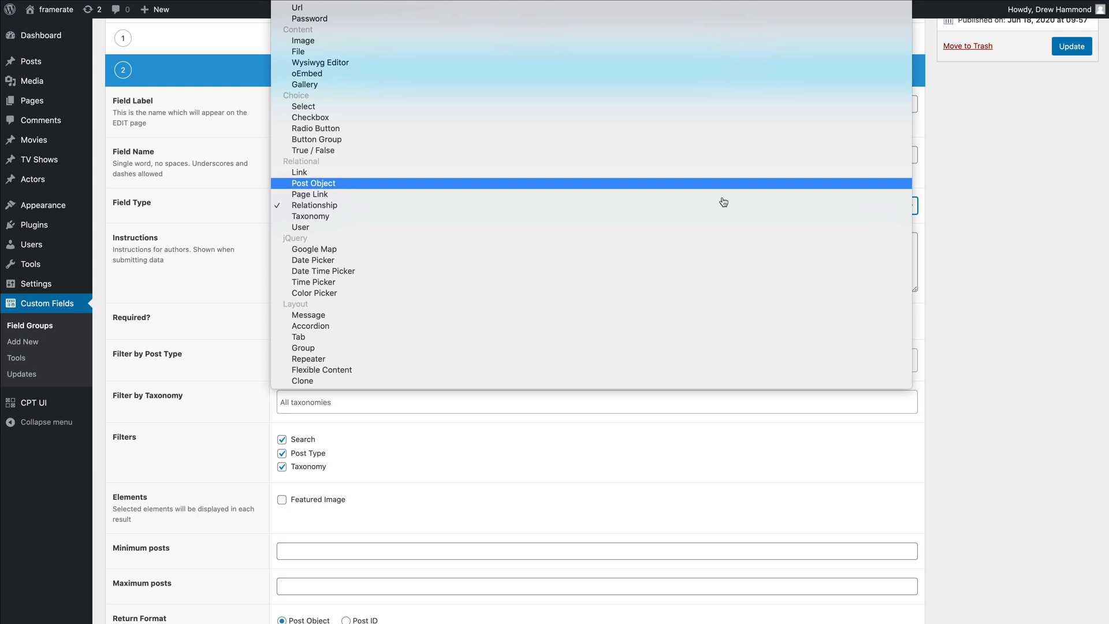
{"action": "mouse_move", "coordinate": [677, 364]}
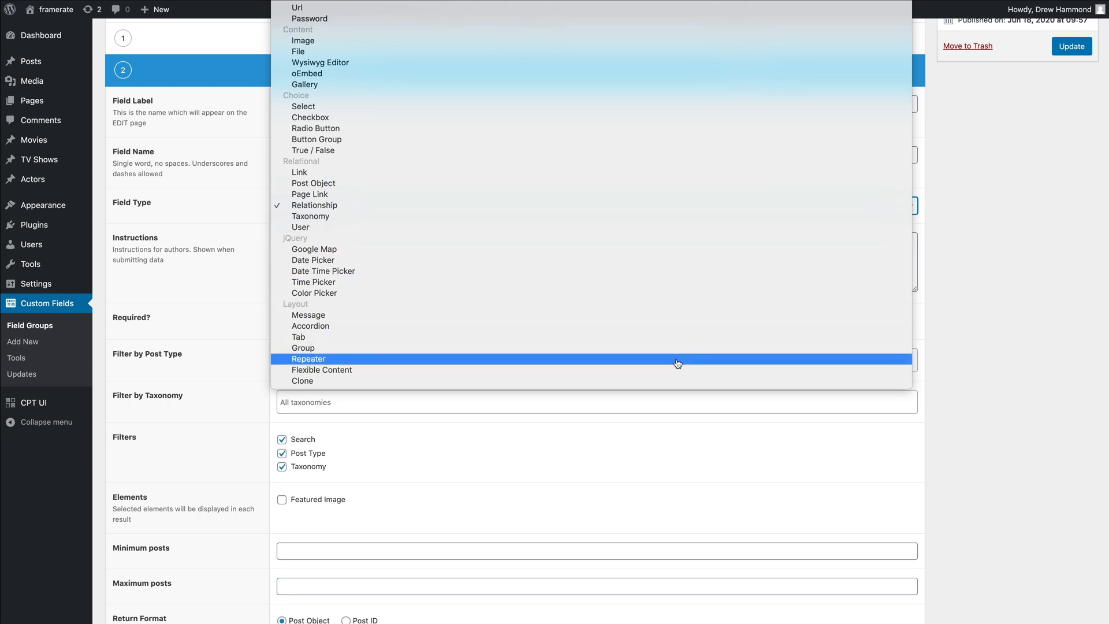
{"action": "mouse_move", "coordinate": [675, 373]}
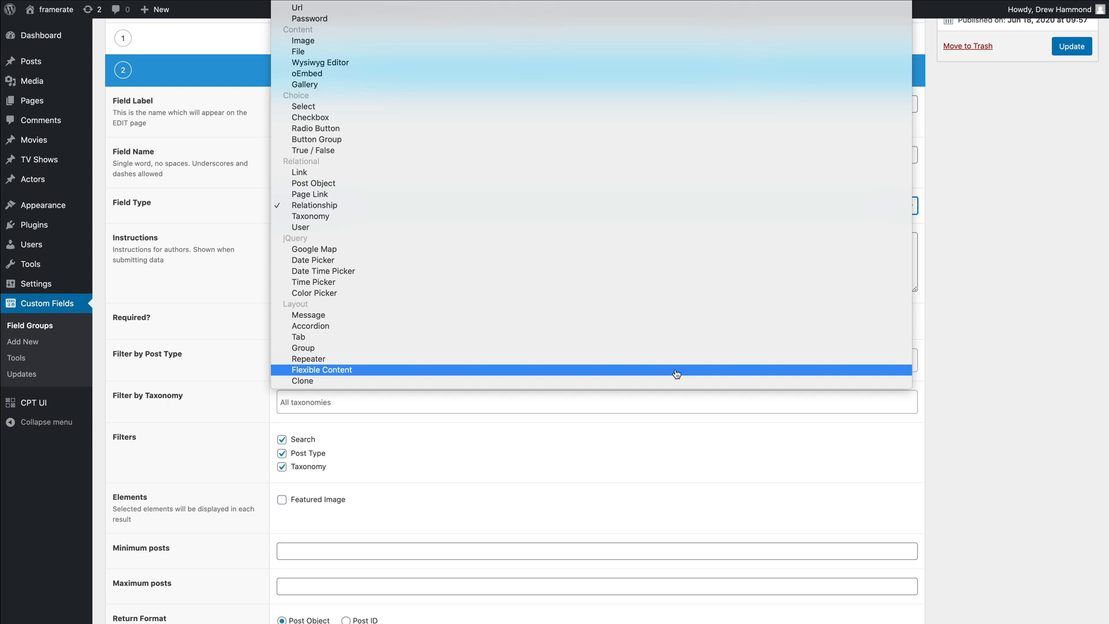
{"action": "mouse_move", "coordinate": [672, 188]}
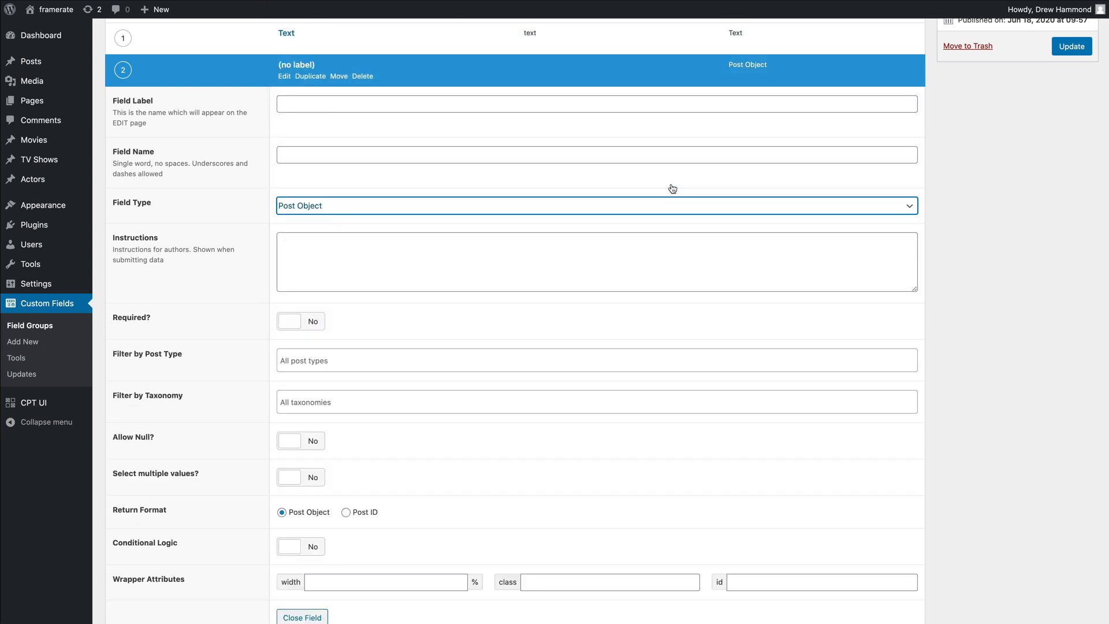
{"action": "mouse_move", "coordinate": [393, 423]}
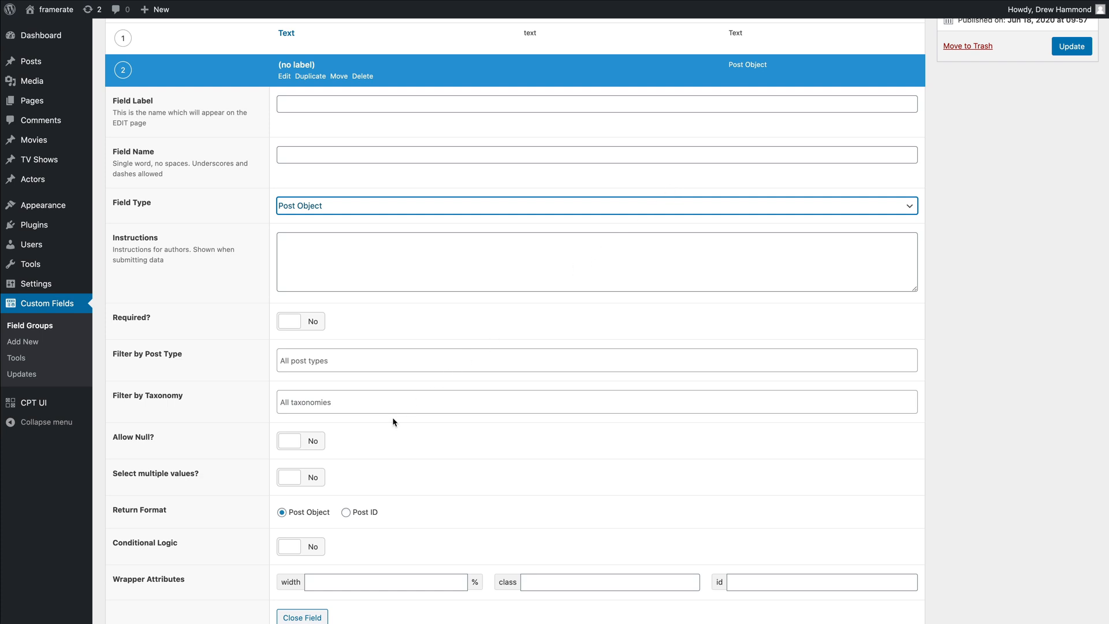
Step: Set 'Select multiple values?' to Yes on the Post Object field
{"action": "left_click", "coordinate": [300, 476]}
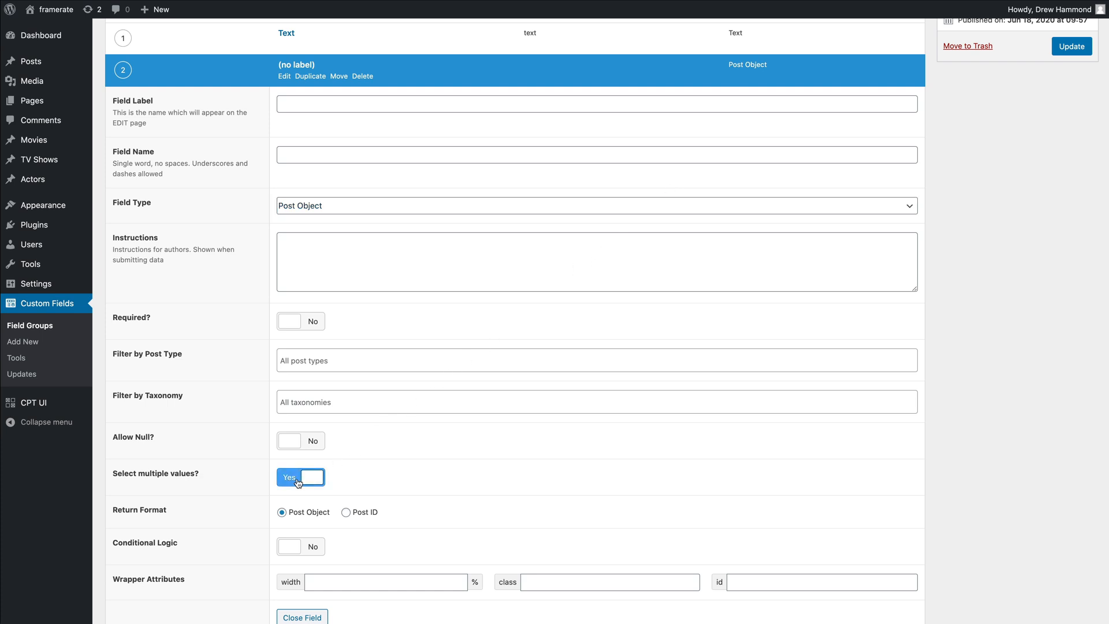